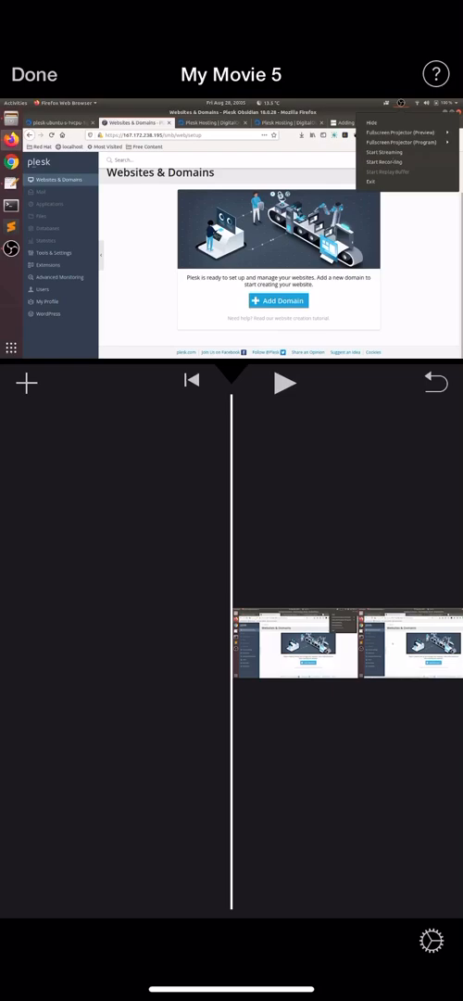
# Step: Select the '2connectdomain1' memo and bring up its share sheet via the ••• button
pyautogui.click(26, 382)
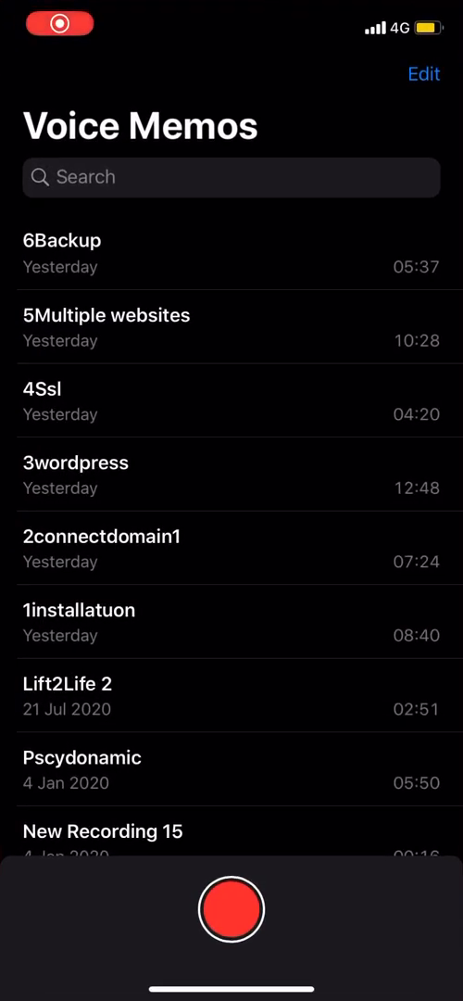
pyautogui.scroll(-3)
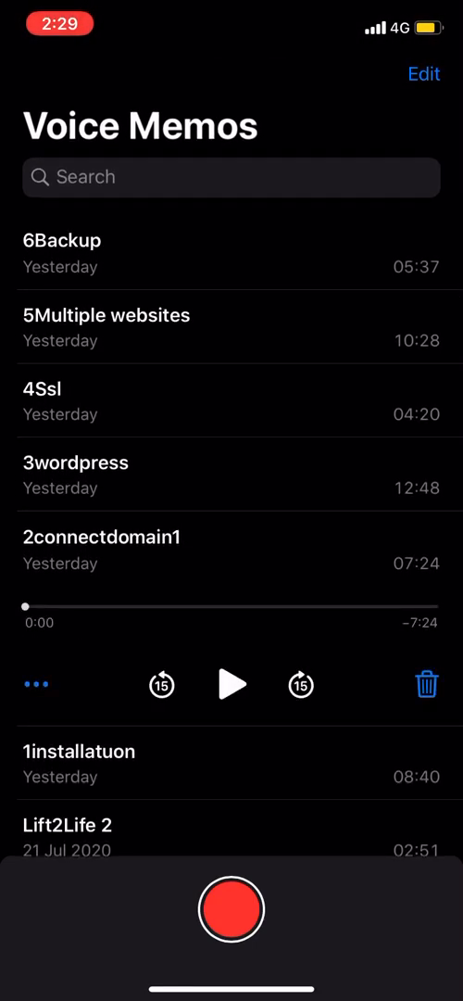
pyautogui.click(34, 684)
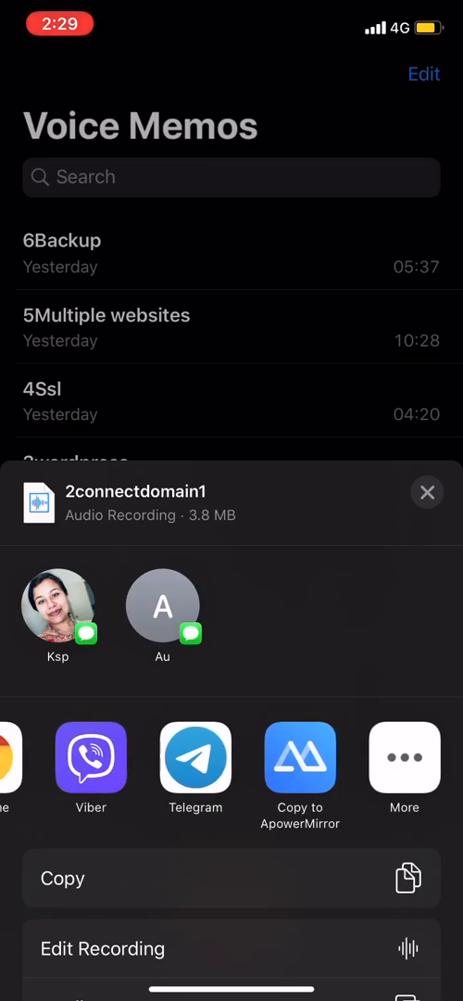
# Step: Copy the recording to iMovie, choosing 'My Movie 5' under Last Edited as the destination
pyautogui.click(404, 757)
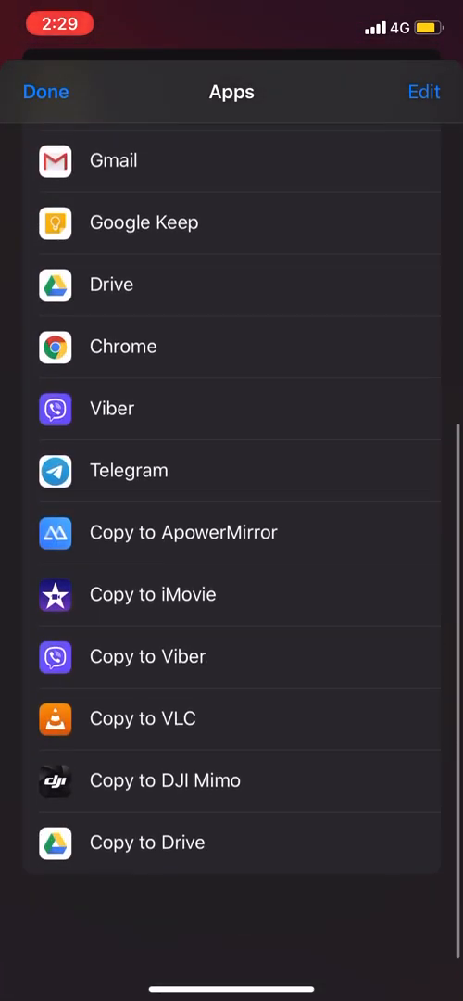
pyautogui.scroll(-3)
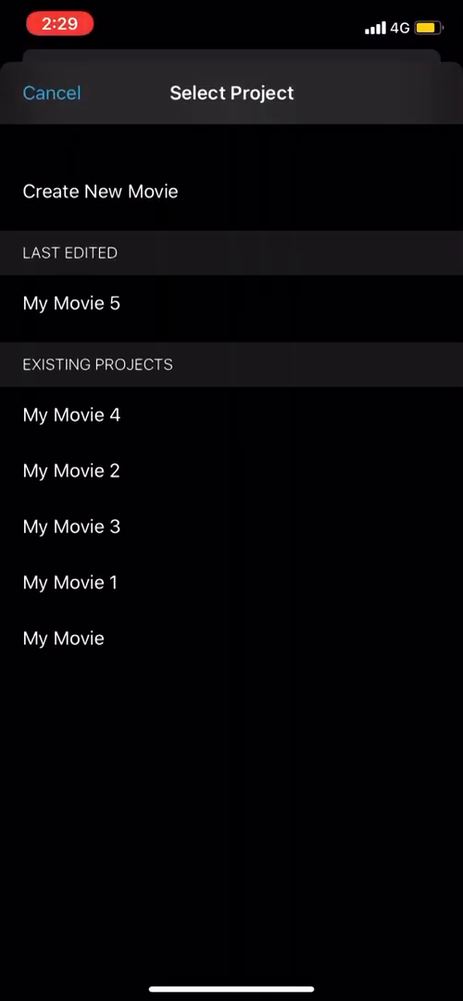
pyautogui.click(71, 304)
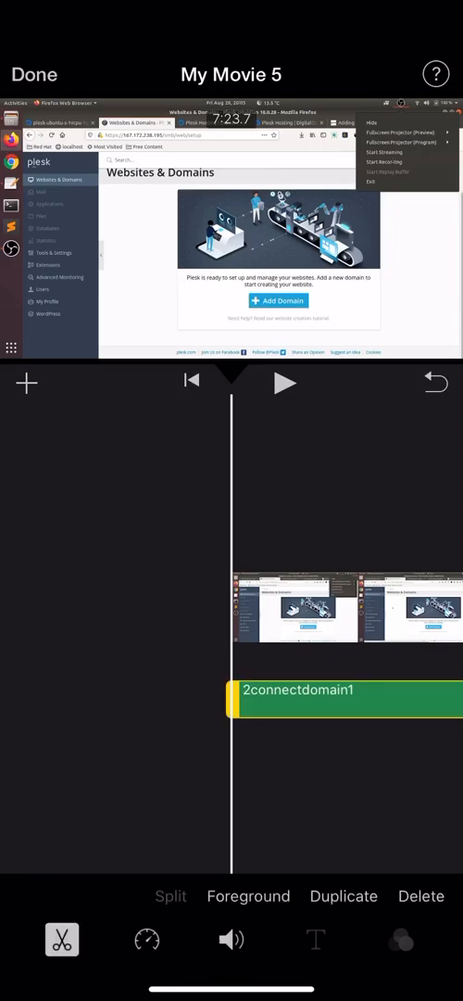
# Step: Preview My Movie 5 with the imported audio under the video clip, then stop playback
pyautogui.click(286, 382)
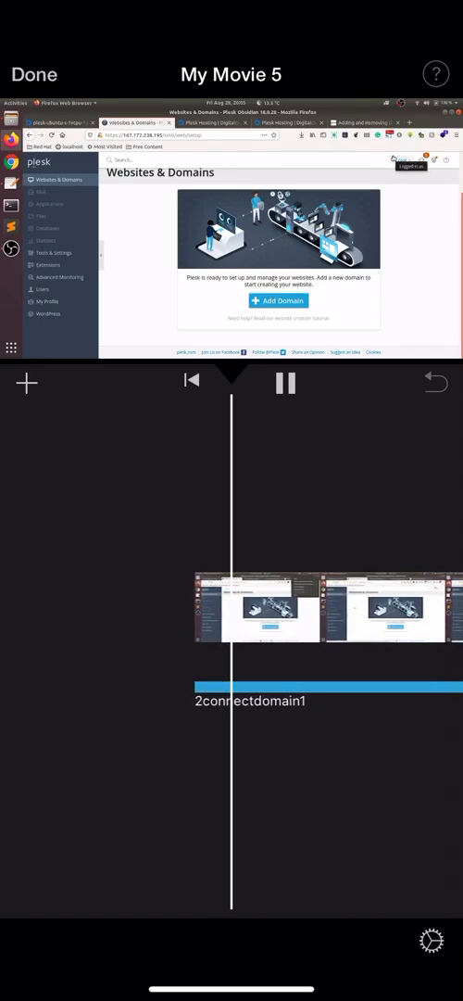
pyautogui.click(285, 382)
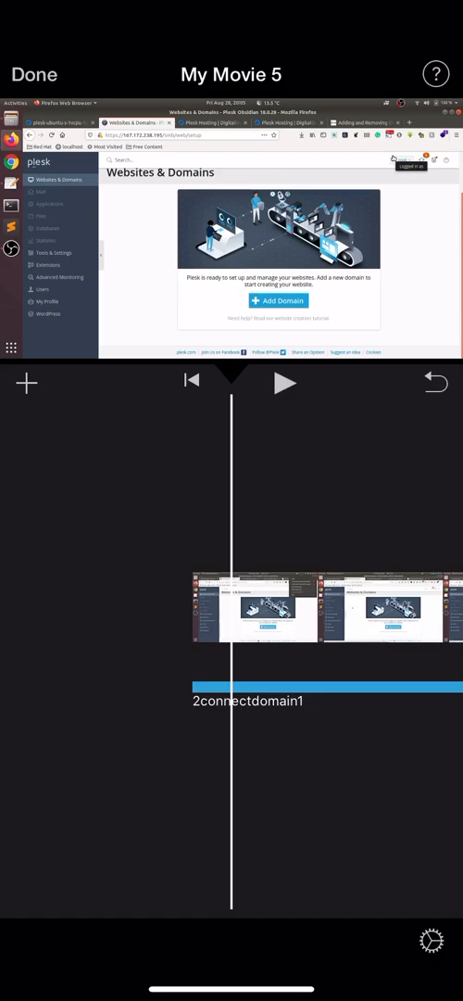